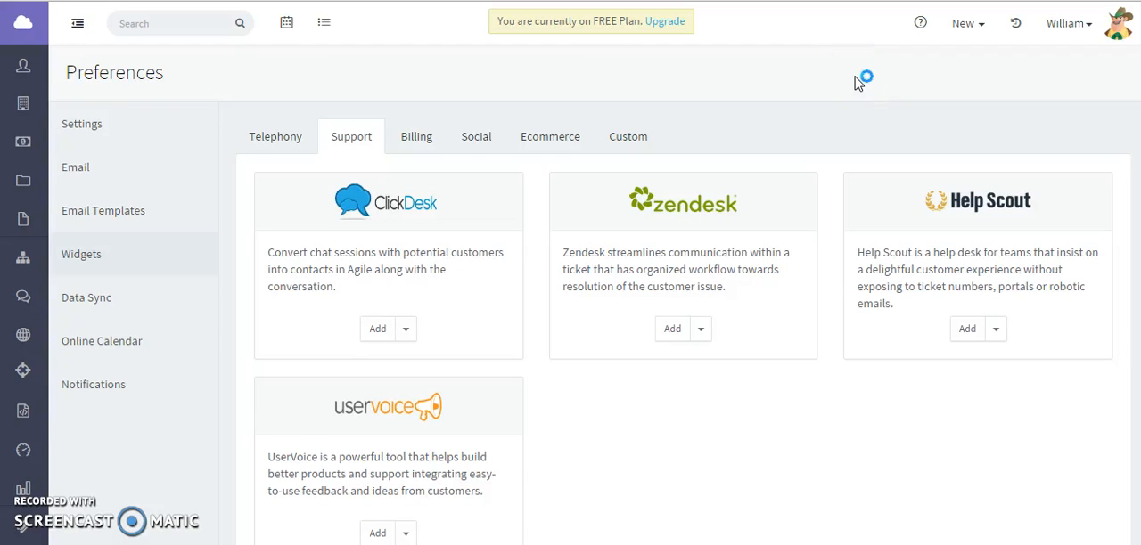
{"action": "mouse_move", "coordinate": [859, 82]}
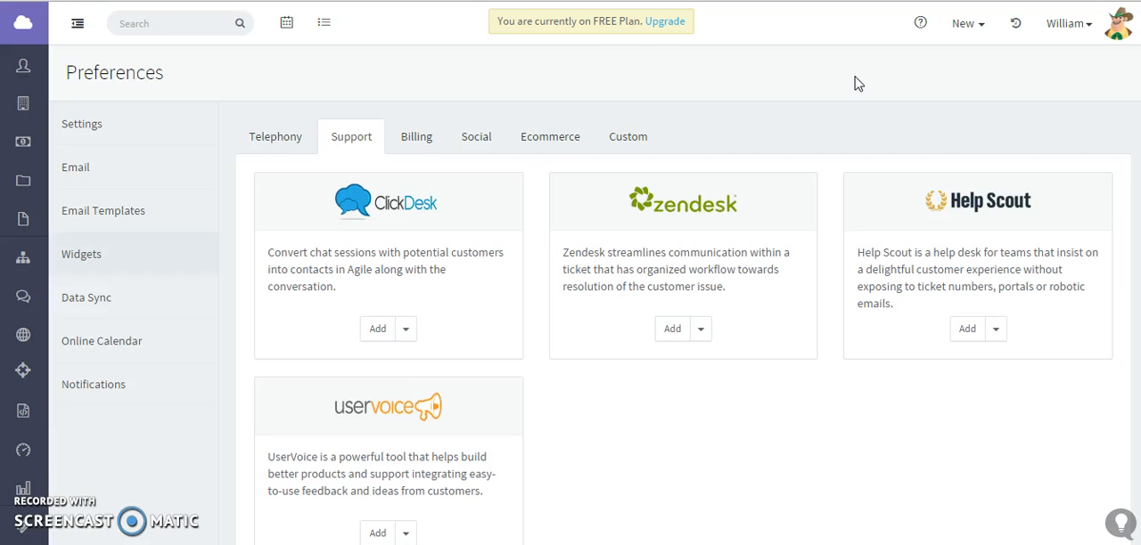
{"action": "mouse_move", "coordinate": [949, 93]}
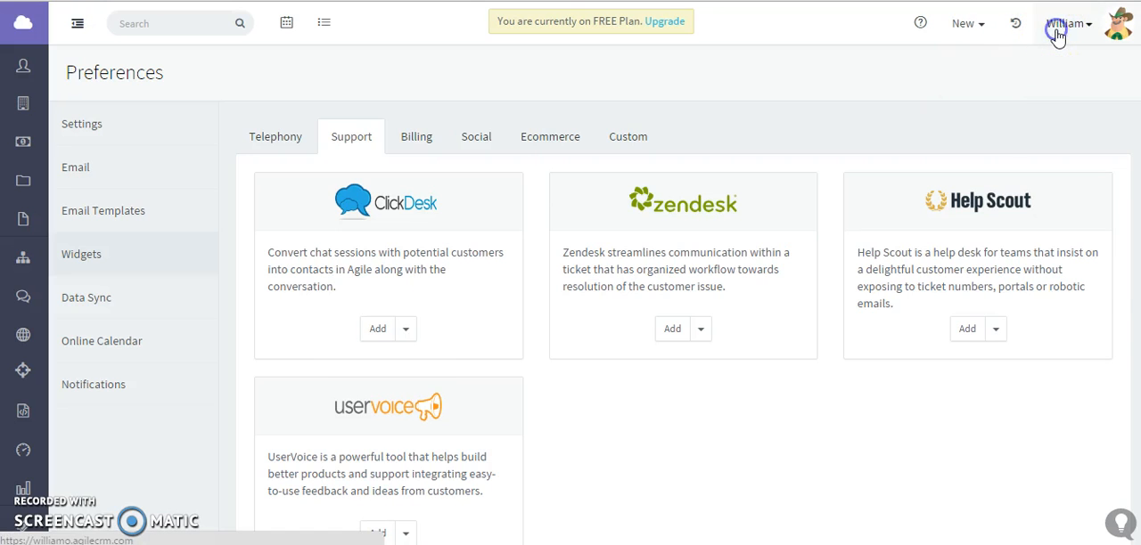
{"action": "left_click", "coordinate": [1066, 21]}
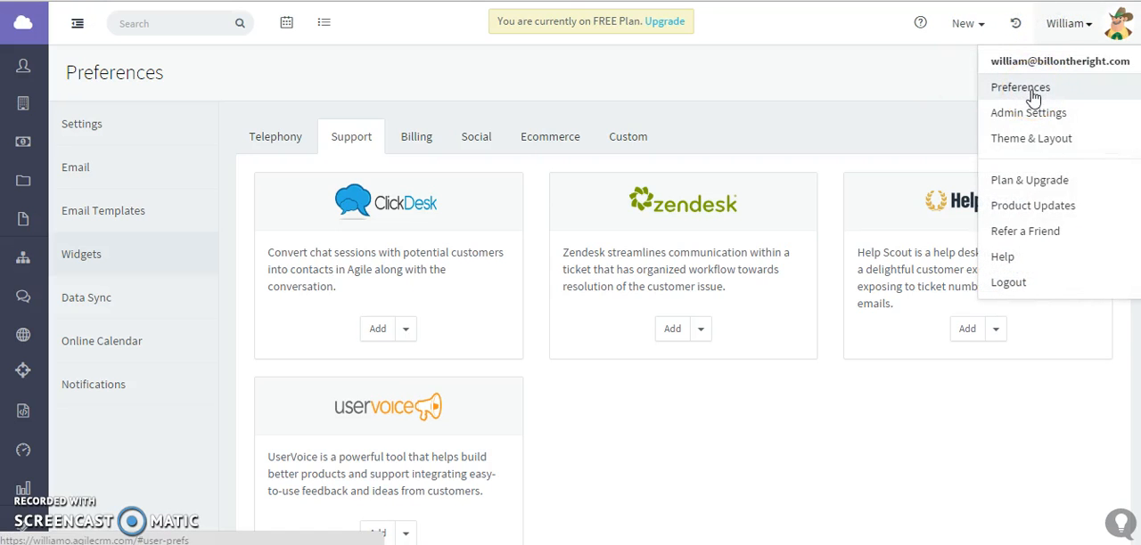
{"action": "mouse_move", "coordinate": [82, 253]}
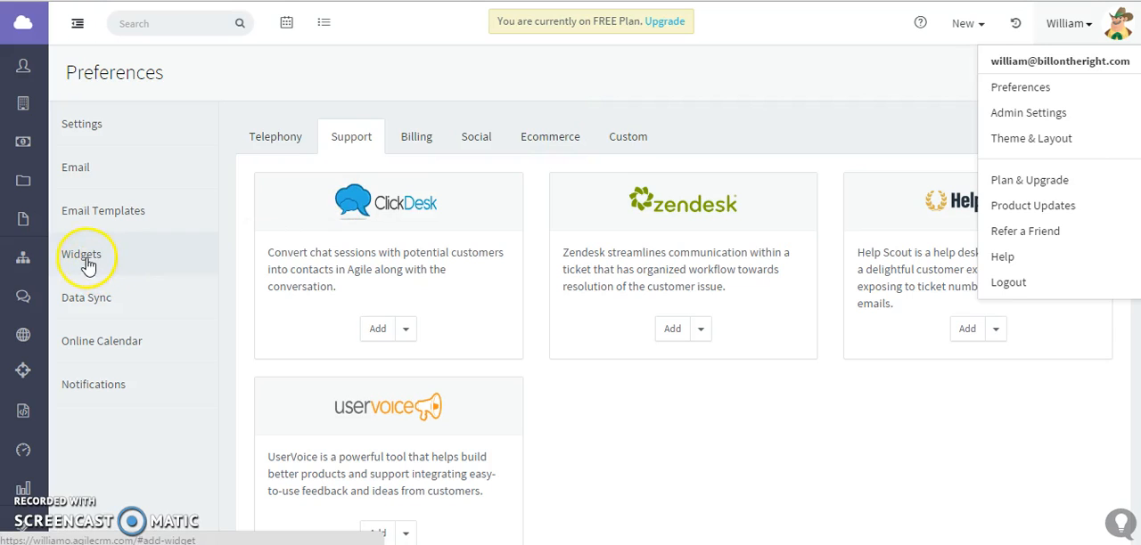
{"action": "mouse_move", "coordinate": [339, 143]}
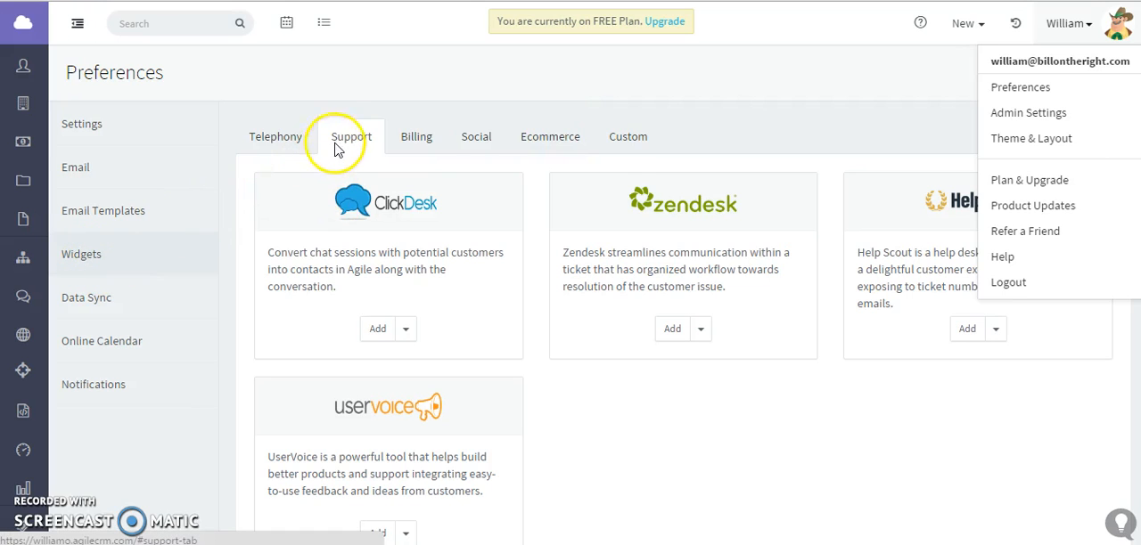
{"action": "mouse_move", "coordinate": [674, 391]}
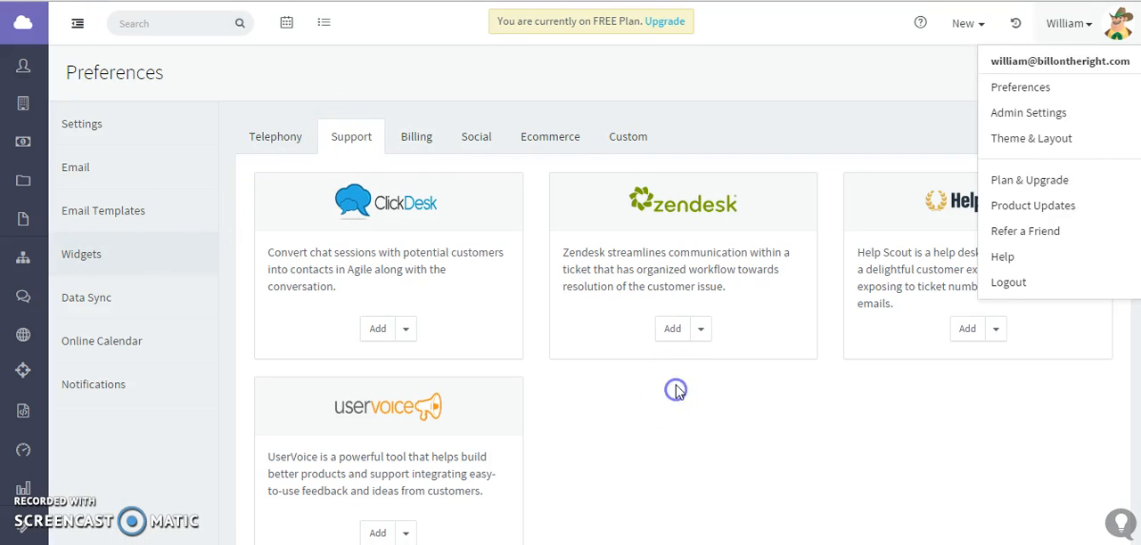
{"action": "left_click", "coordinate": [668, 328]}
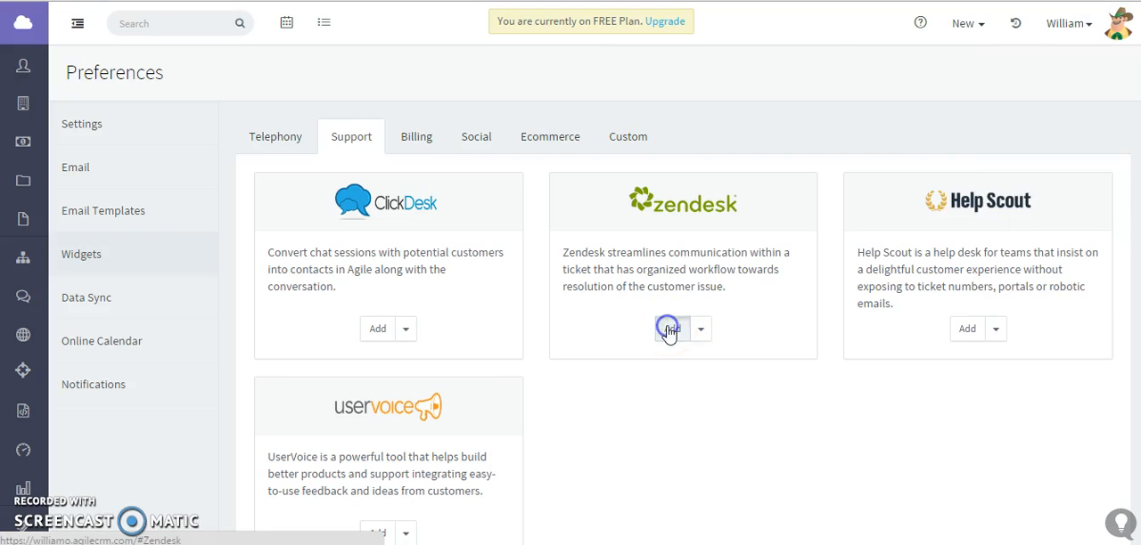
{"action": "left_click", "coordinate": [667, 328]}
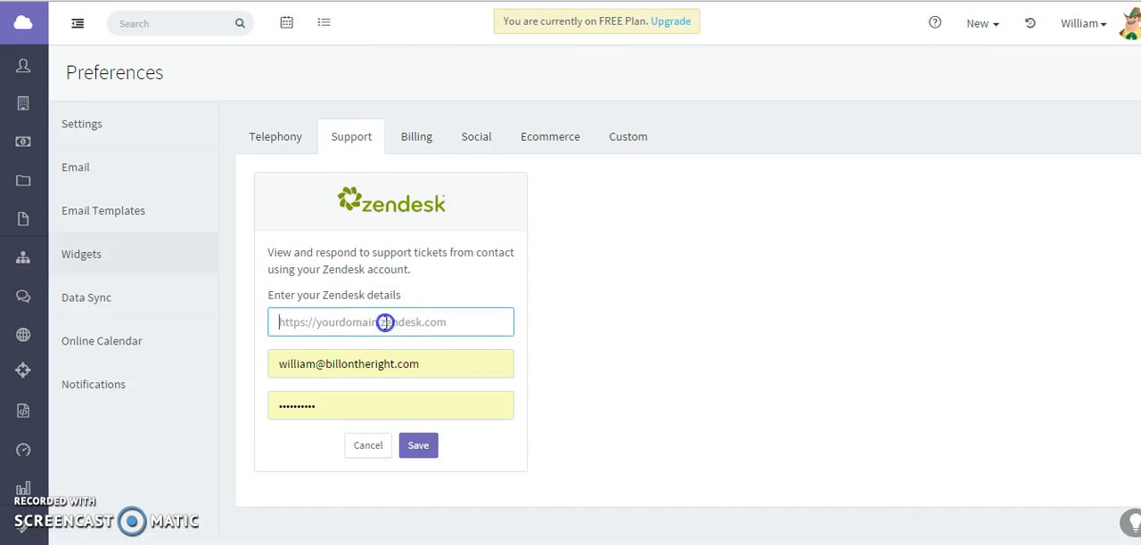
{"action": "type", "text": "https://billontheright.zendesk.com"}
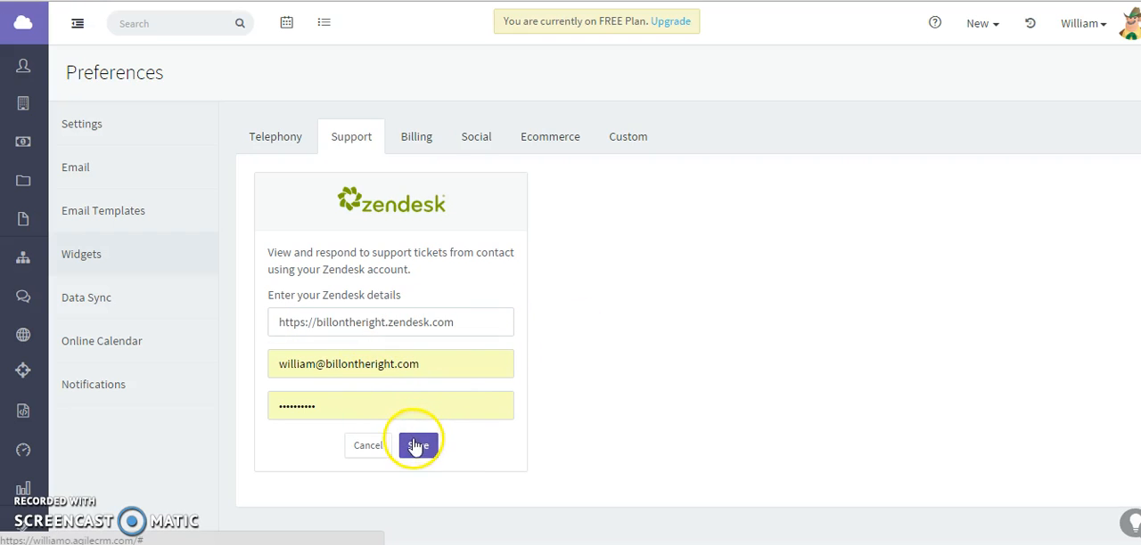
{"action": "left_click", "coordinate": [417, 445]}
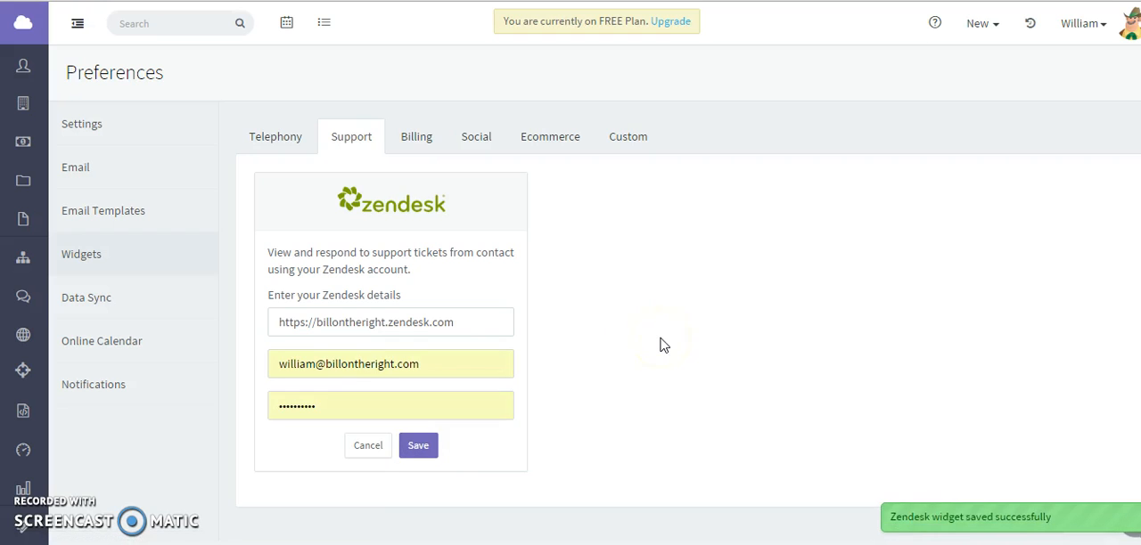
{"action": "mouse_move", "coordinate": [998, 495]}
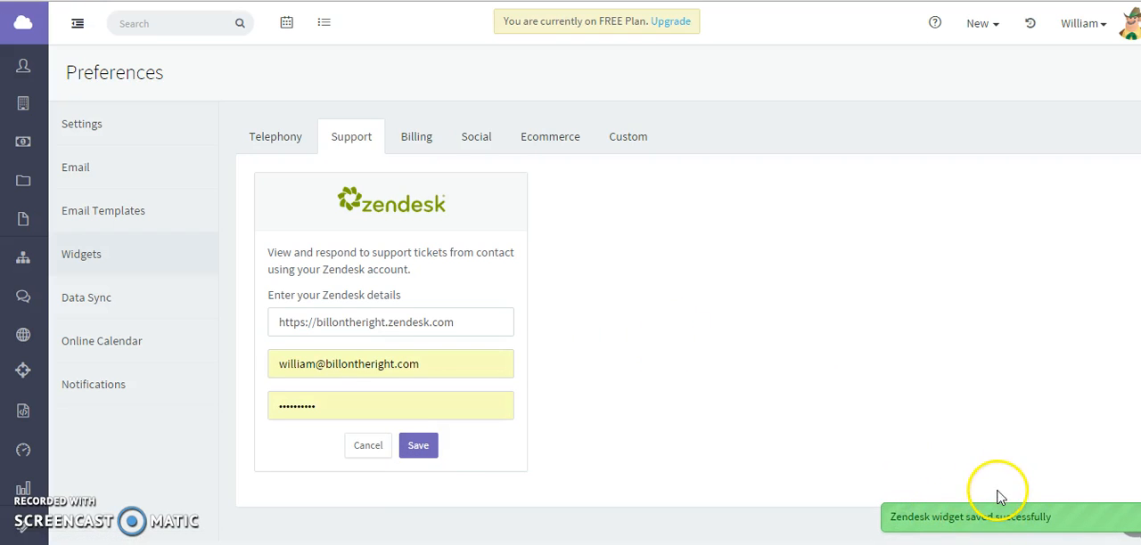
{"action": "mouse_move", "coordinate": [143, 64]}
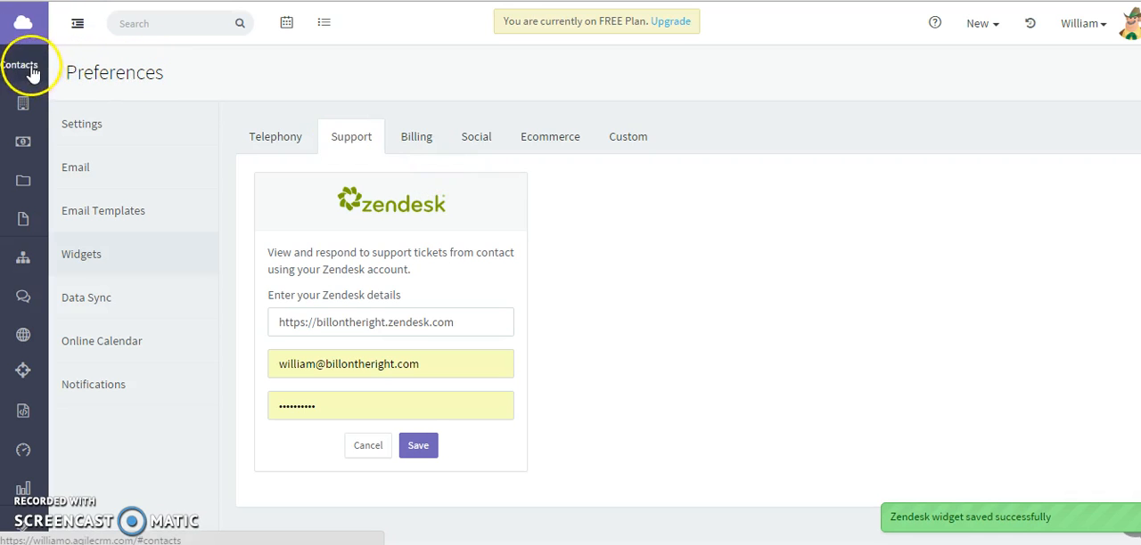
{"action": "left_click", "coordinate": [22, 64]}
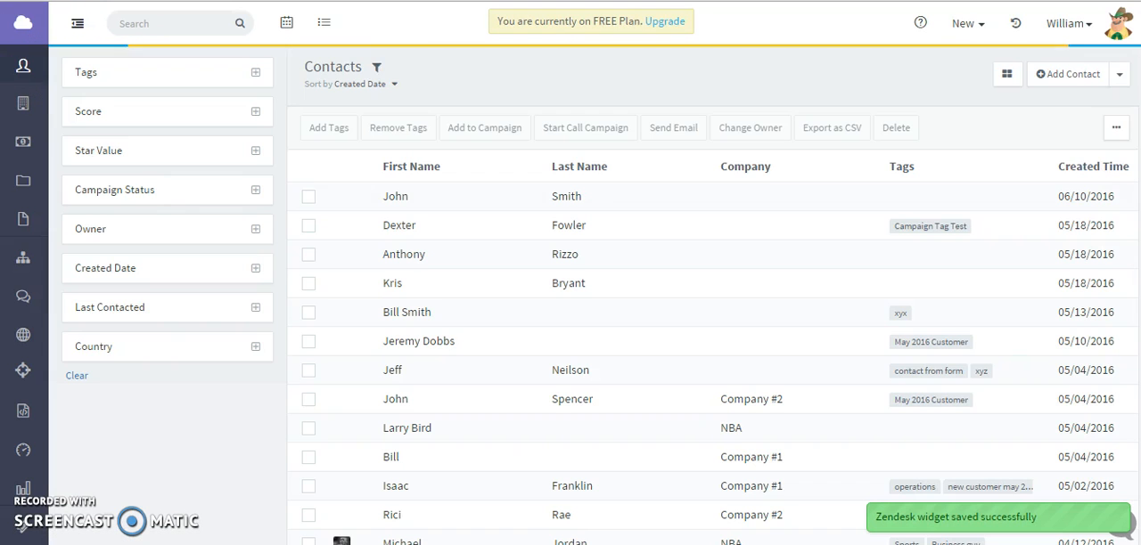
{"action": "scroll", "scroll_direction": "down", "scroll_amount": 3}
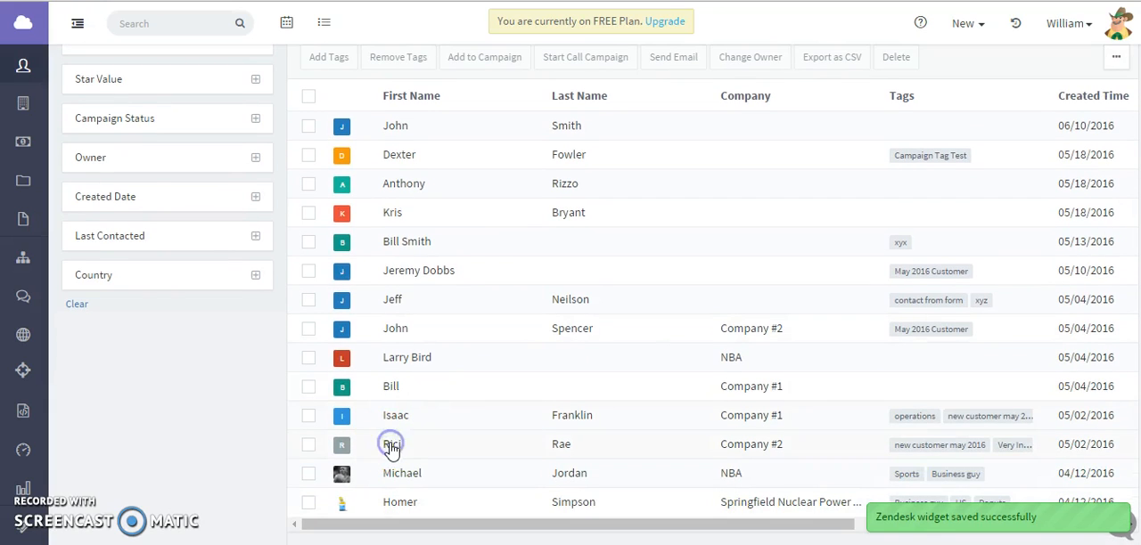
{"action": "left_click", "coordinate": [391, 446]}
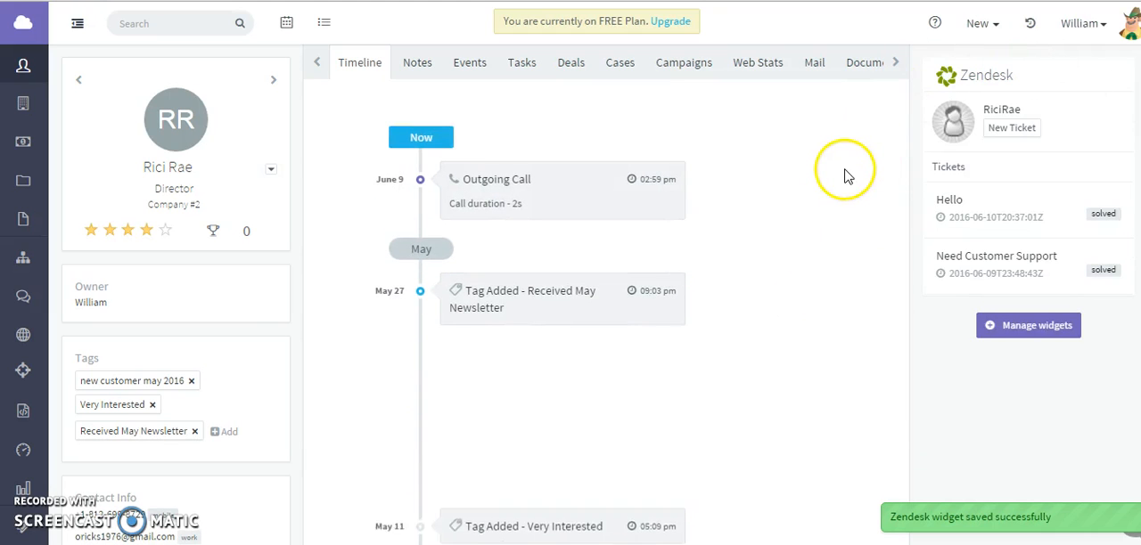
{"action": "scroll", "scroll_direction": "down", "scroll_amount": 3}
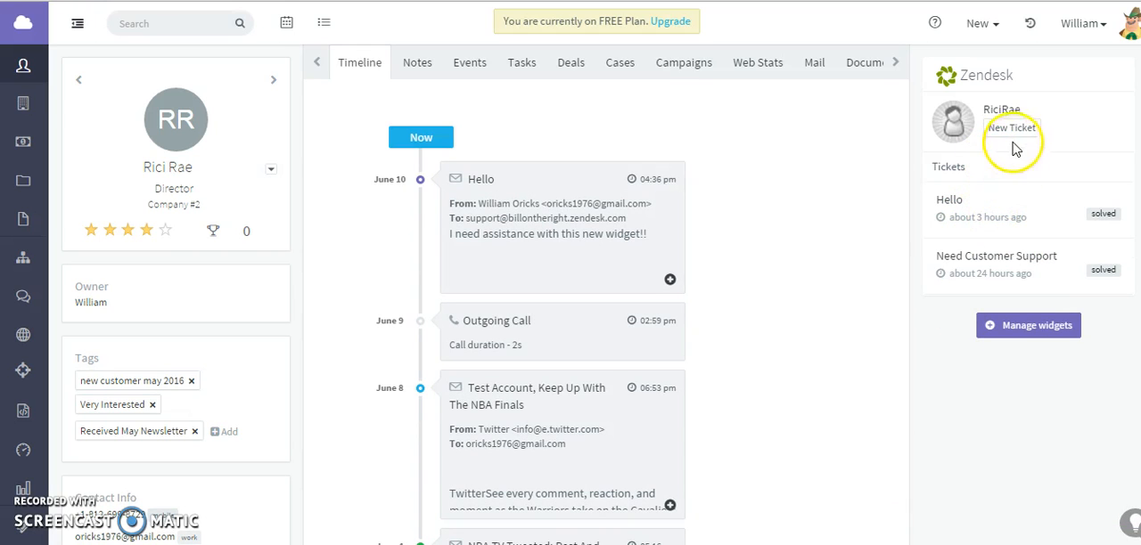
{"action": "mouse_move", "coordinate": [877, 141]}
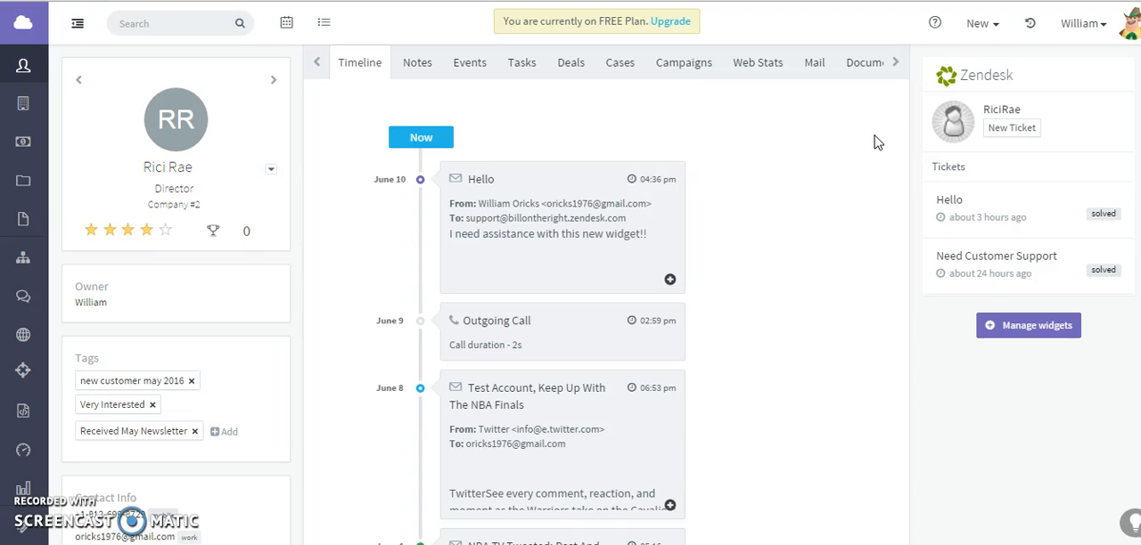
{"action": "mouse_move", "coordinate": [177, 22]}
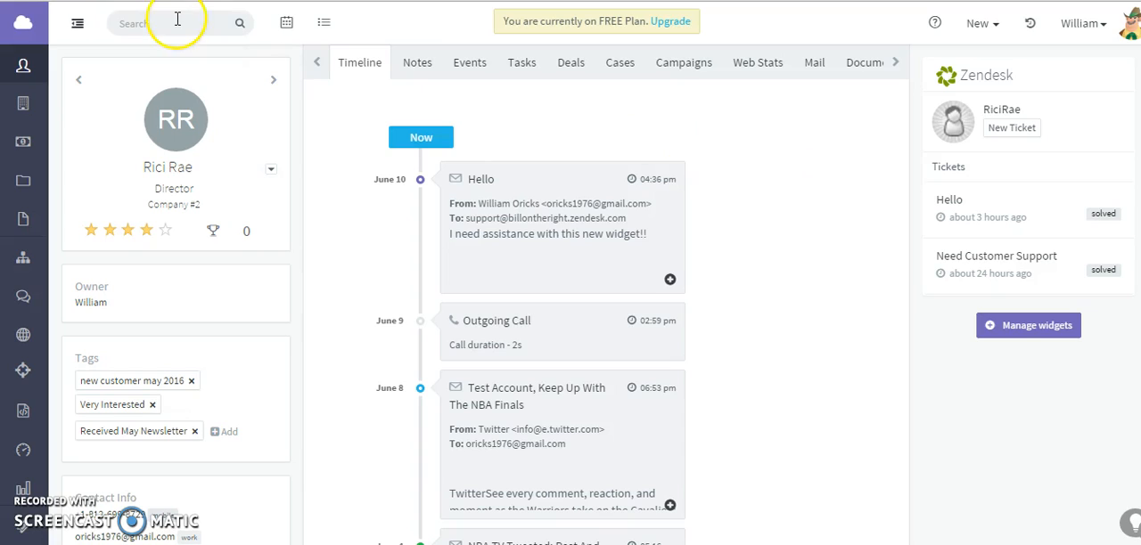